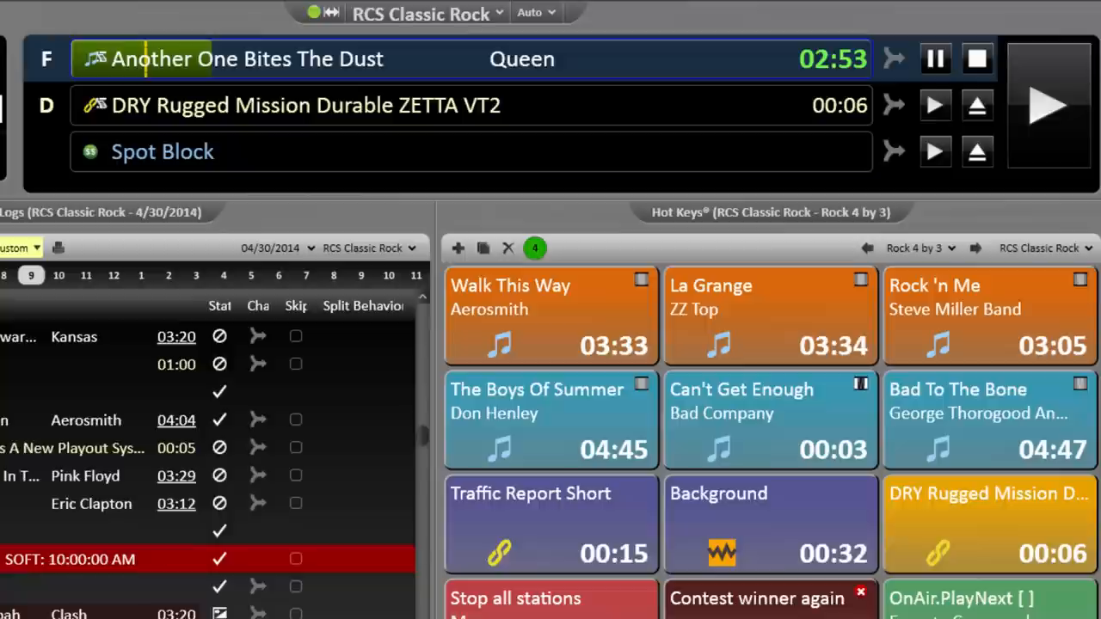
Step: List the automation modes (Auto, Live Assist, Manual, Satellite) for the RCS Classic Rock station
click(535, 12)
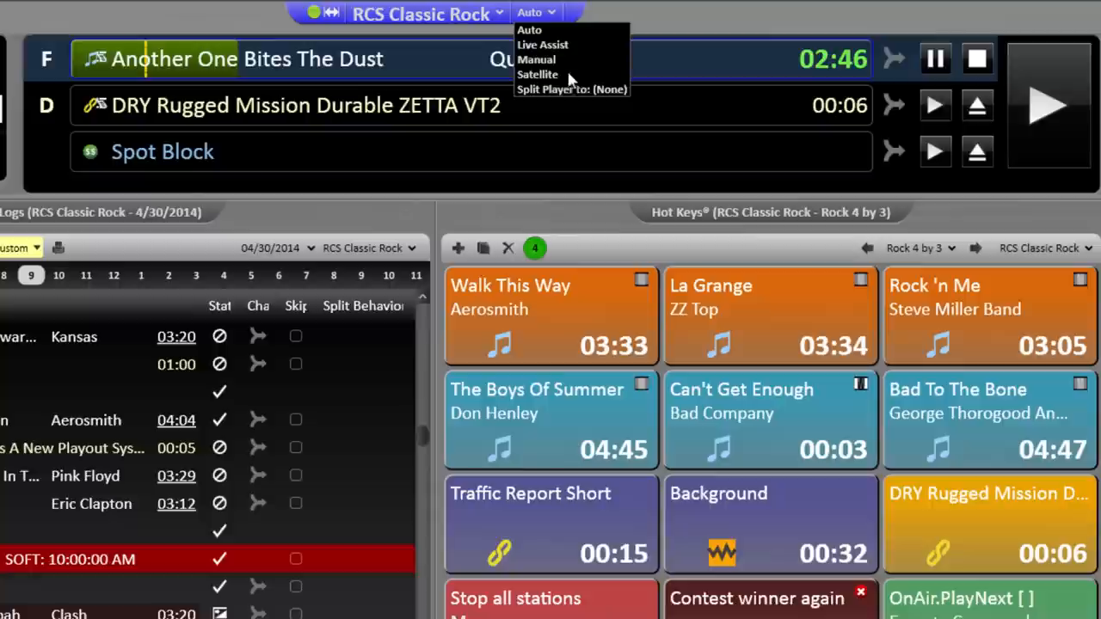